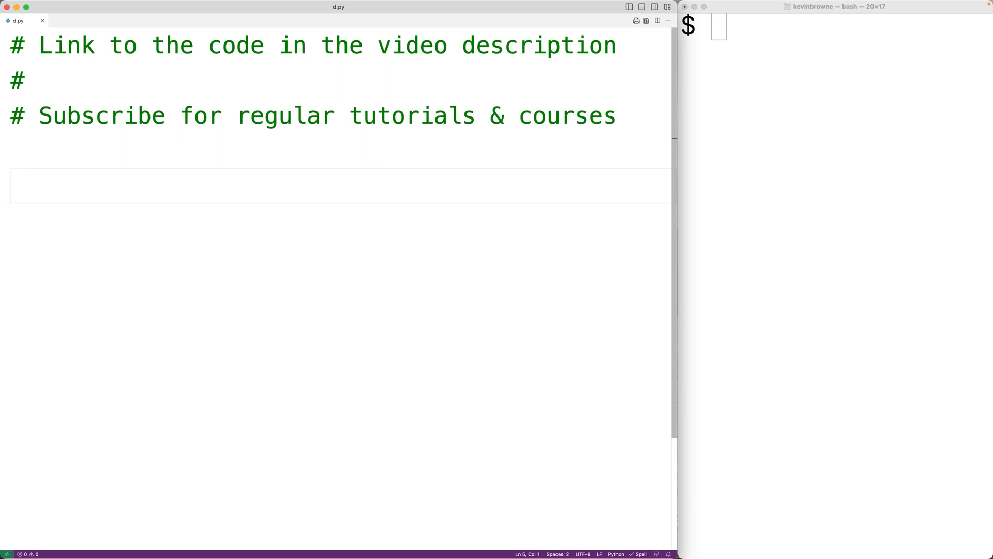
# Write input("Miles: ") on line 5 and highlight the prompt text and function name.
pyautogui.write('inpu')
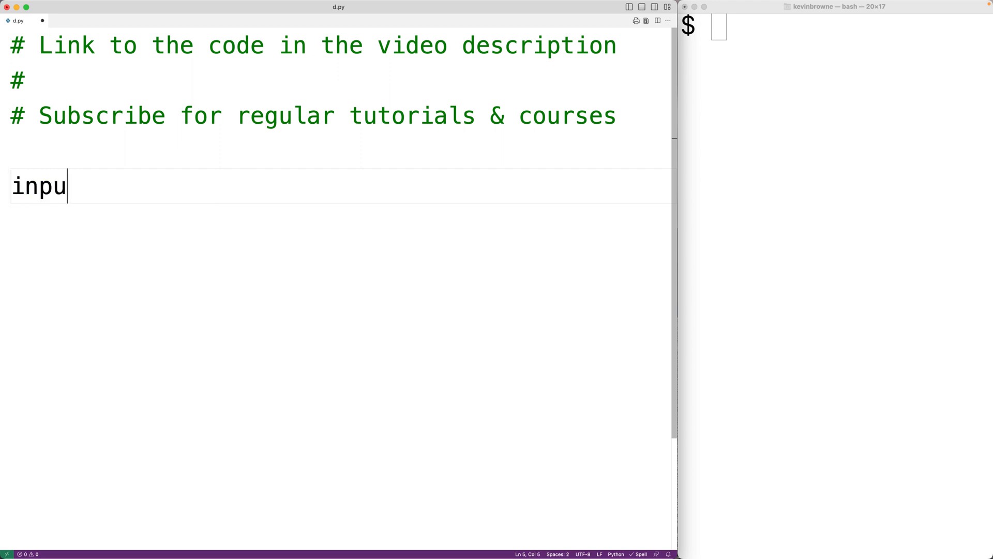
pyautogui.write('("Mi")')
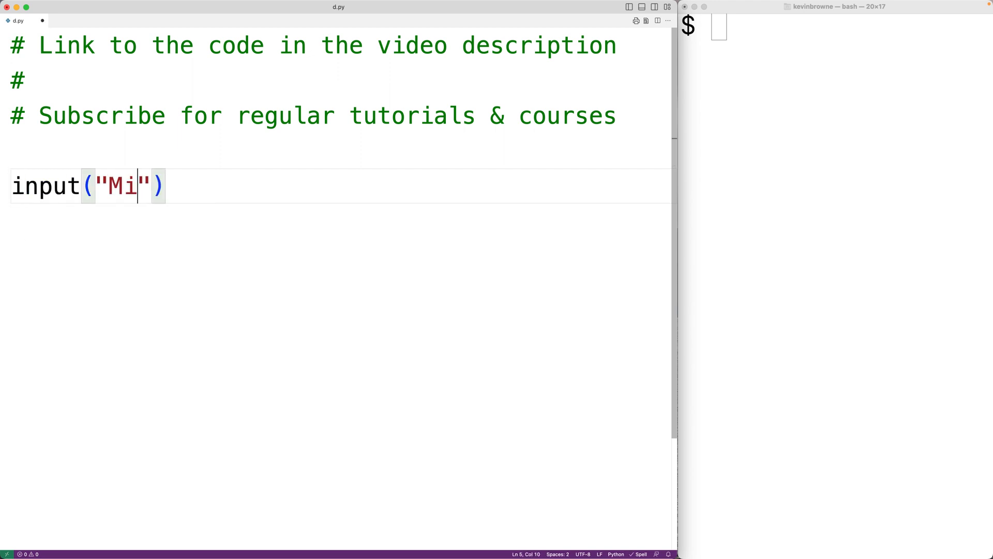
pyautogui.write('les:')
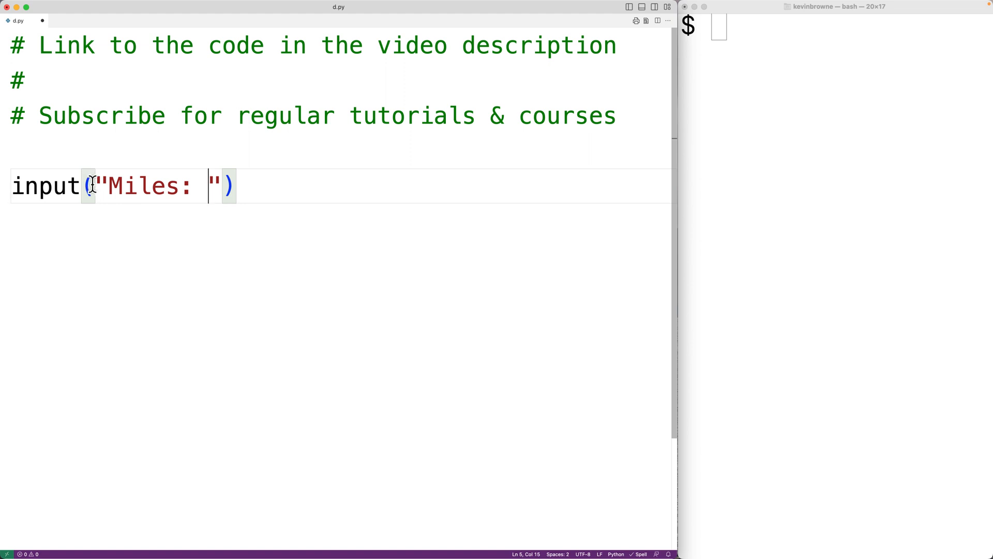
pyautogui.moveTo(95, 185); pyautogui.dragTo(219, 185)
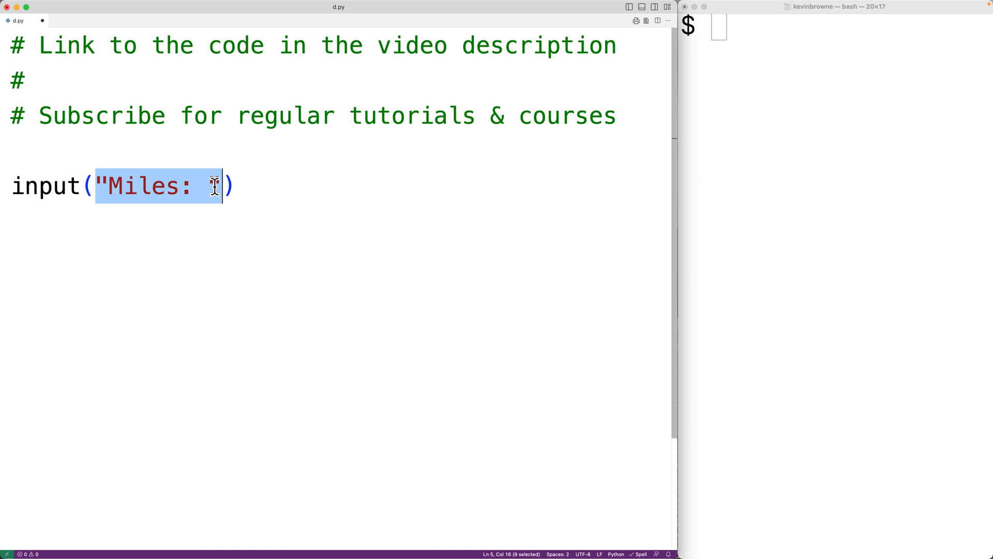
pyautogui.doubleClick(45, 185)
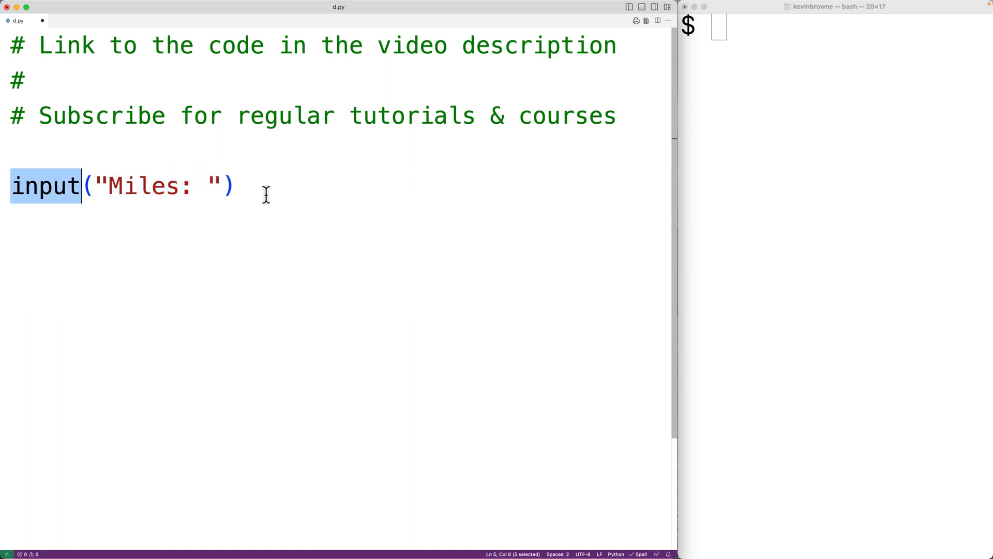
pyautogui.click(250, 185)
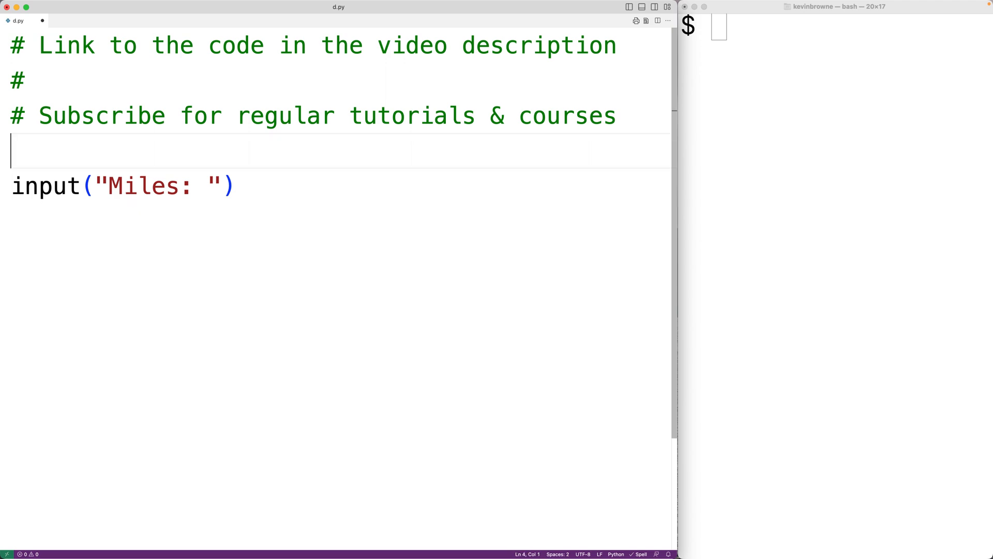
# Wrap the input call in float(...) and assign it to the variable miles.
pyautogui.write('float(')
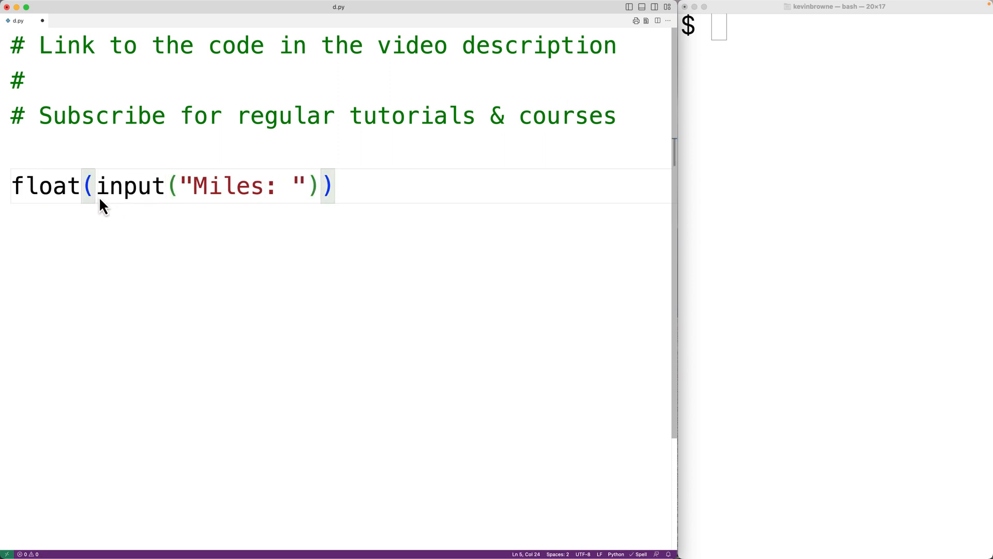
pyautogui.moveTo(97, 186); pyautogui.dragTo(264, 185)
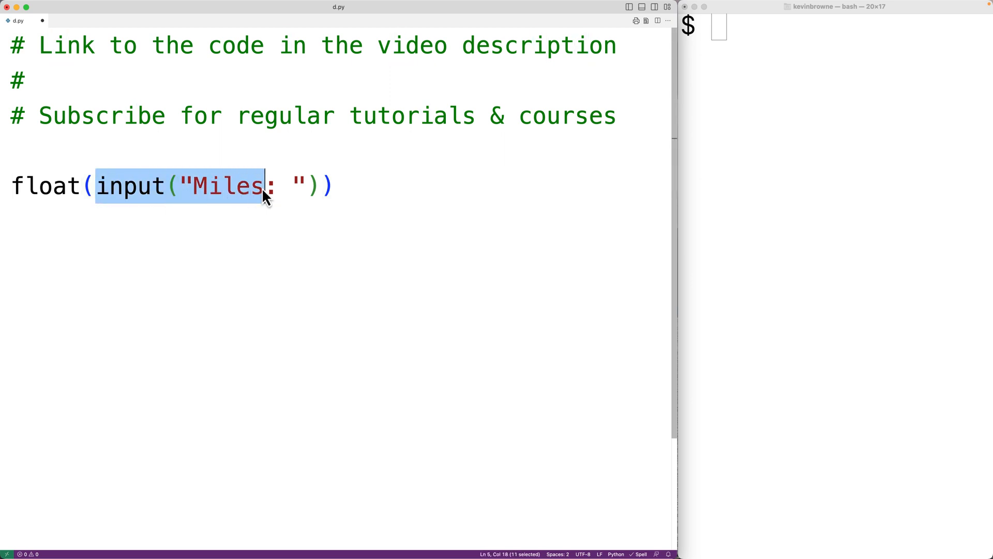
pyautogui.moveTo(265, 185); pyautogui.dragTo(185, 185)
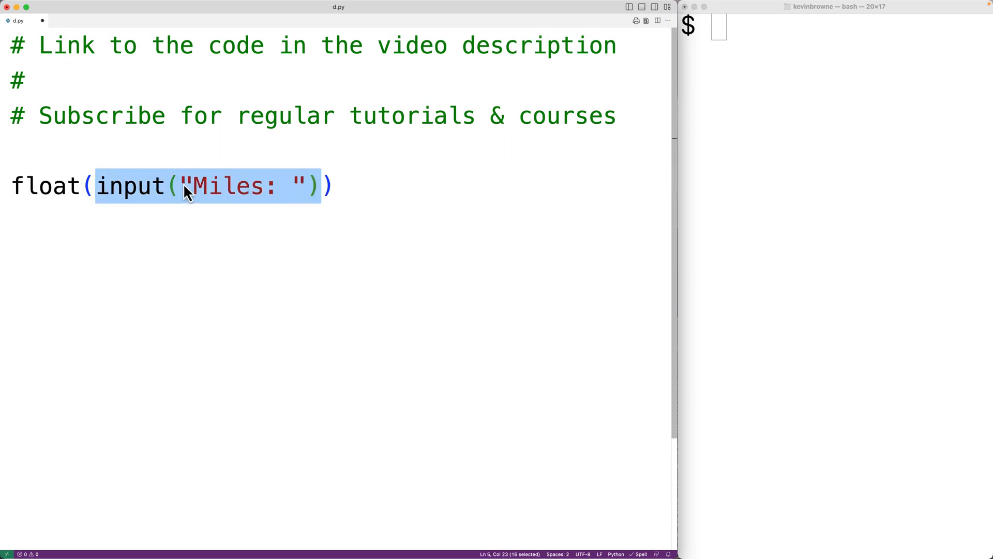
pyautogui.doubleClick(44, 185)
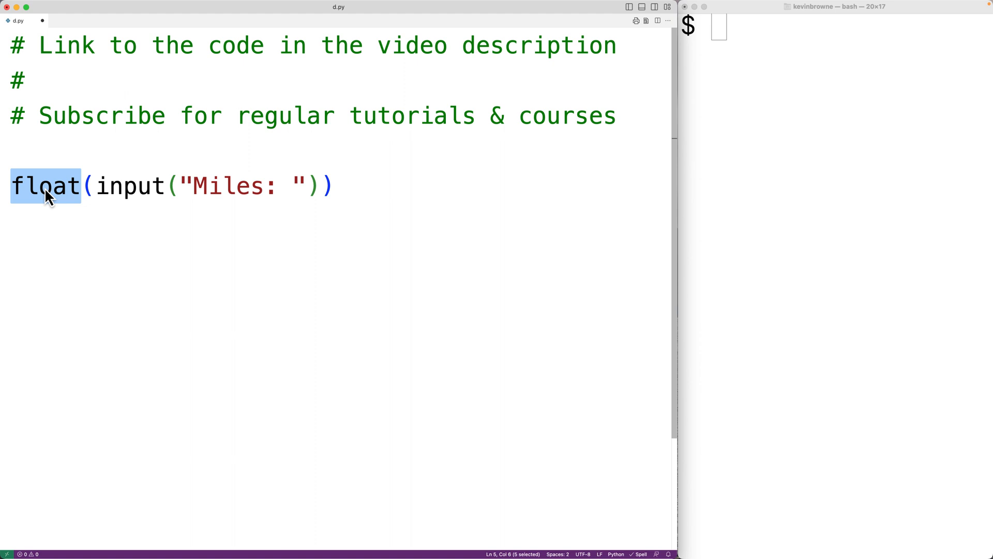
pyautogui.click(13, 185)
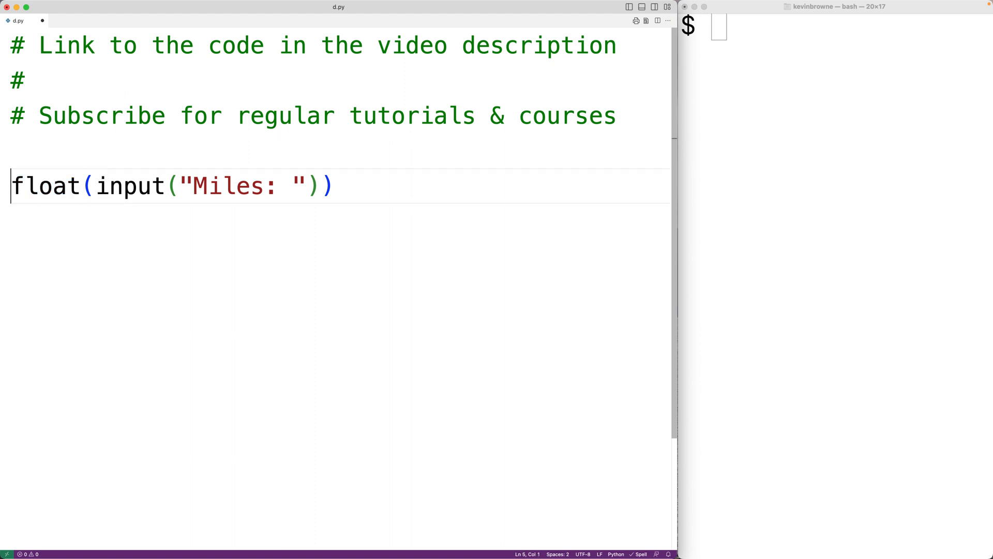
pyautogui.doubleClick(45, 185)
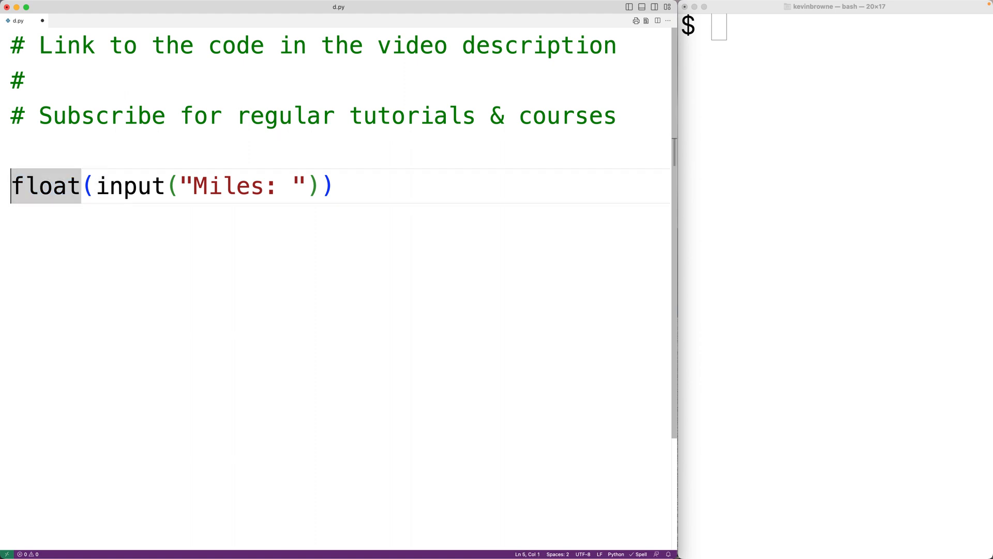
pyautogui.write('miles =')
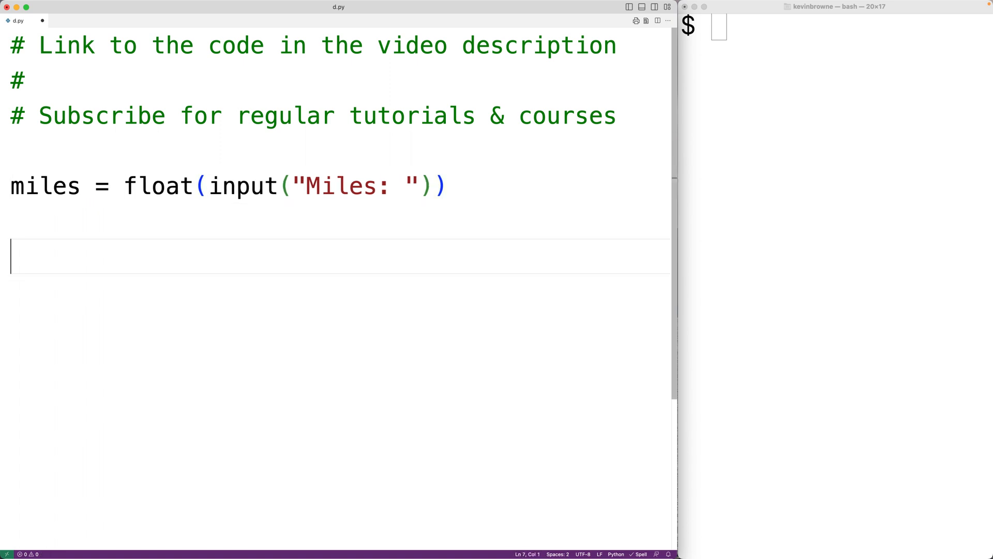
# Add kilometers = miles / 0.621371 below the miles line and highlight its parts.
pyautogui.write('kilom')
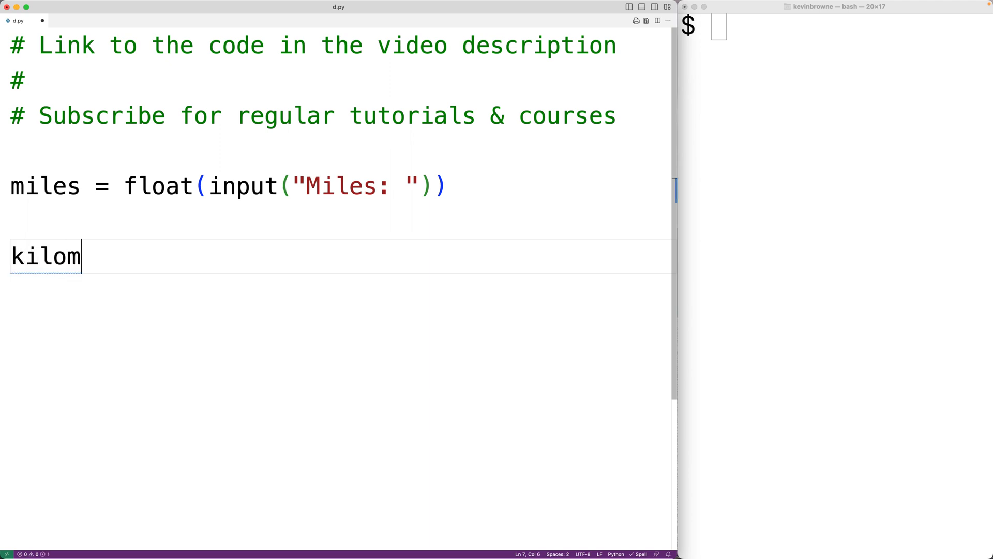
pyautogui.write('eters = miles / 0')
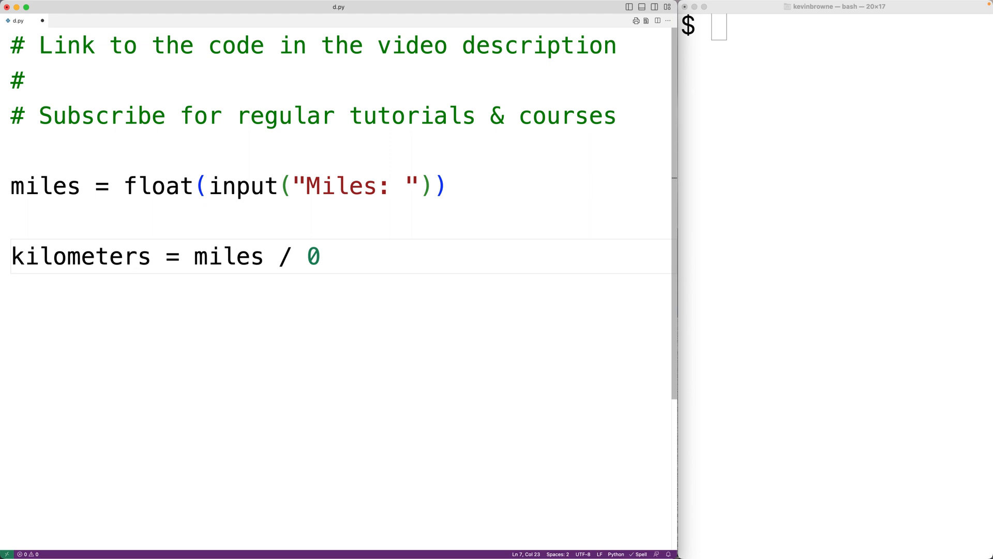
pyautogui.write('.6213')
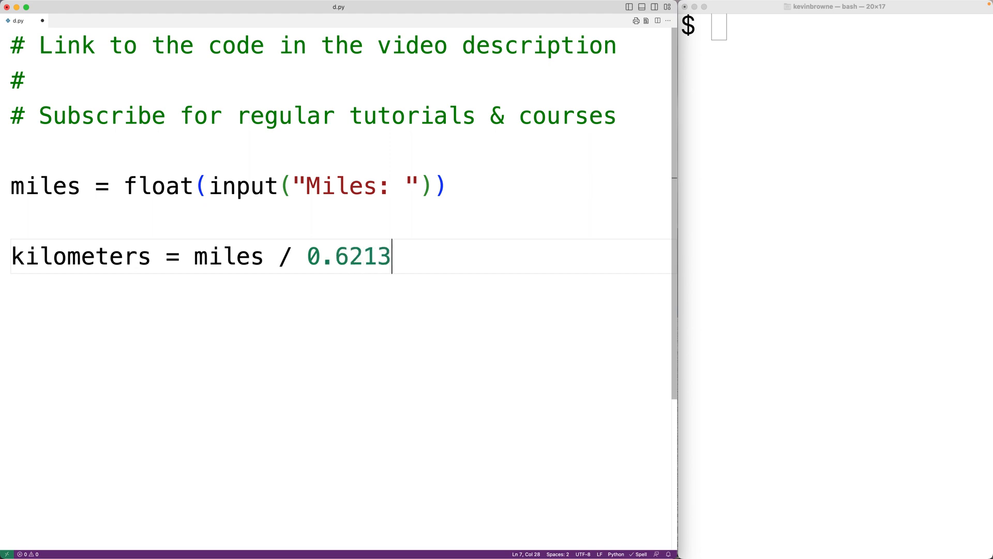
pyautogui.write('71')
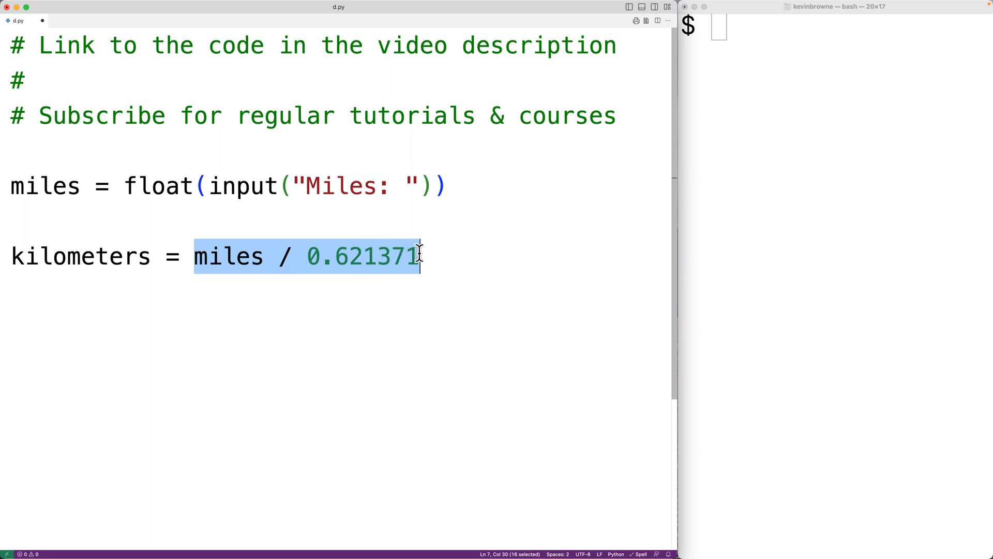
pyautogui.click(96, 257)
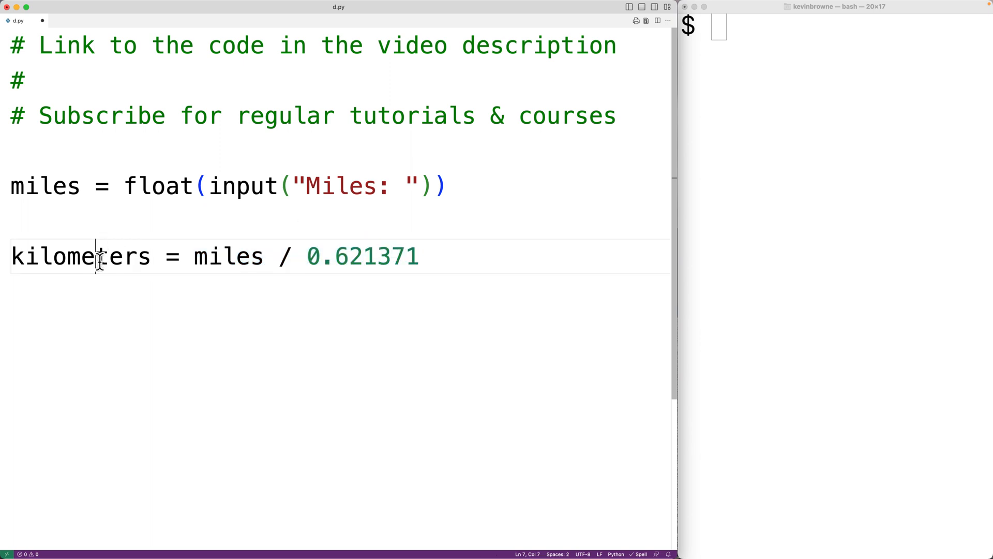
pyautogui.doubleClick(80, 257)
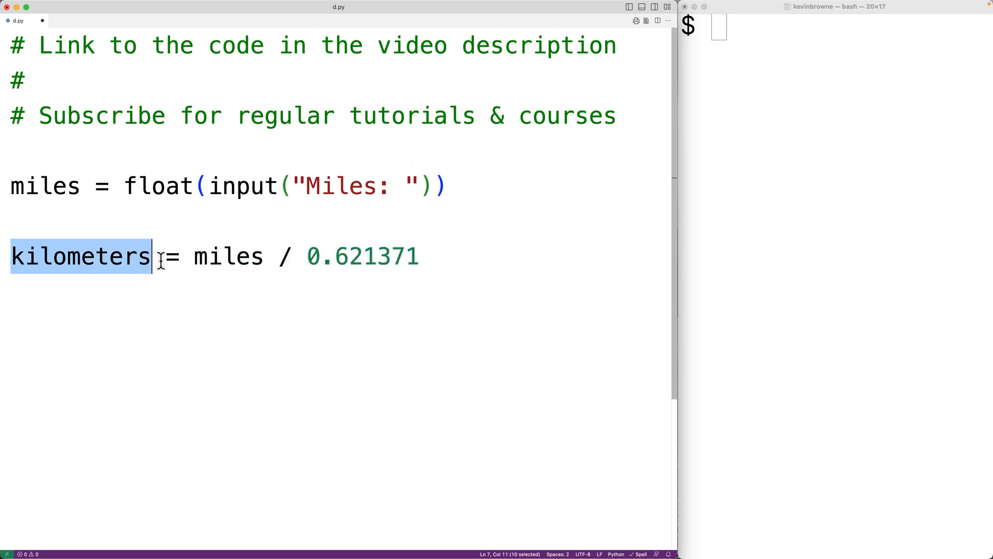
pyautogui.doubleClick(362, 255)
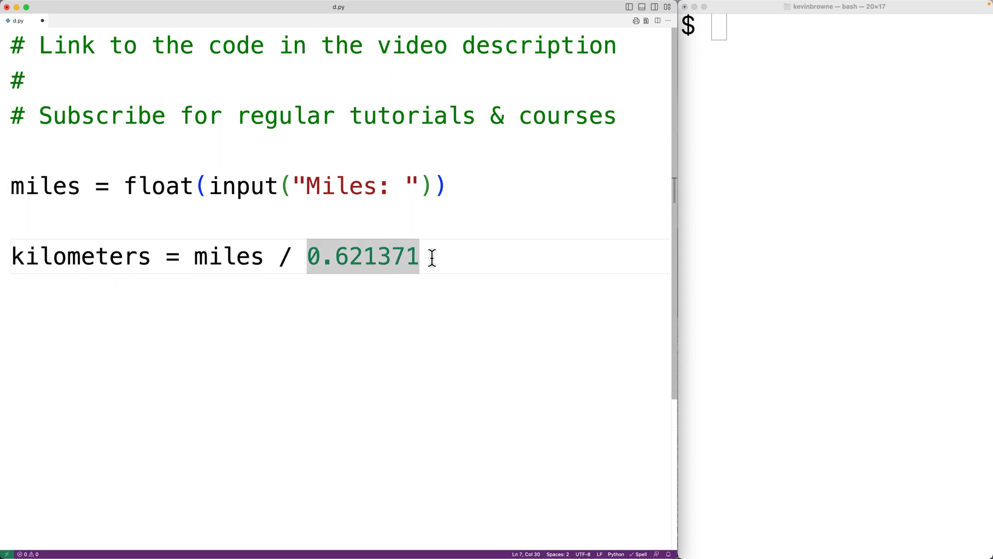
# Add print("Kilometers:", kilometers) as the last line of d.py.
pyautogui.write('pr')
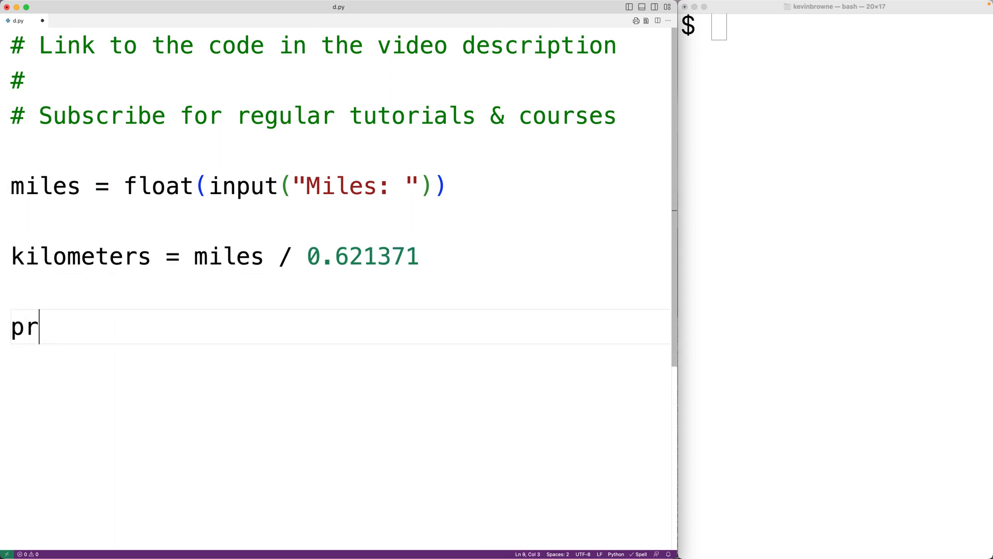
pyautogui.write('int("")')
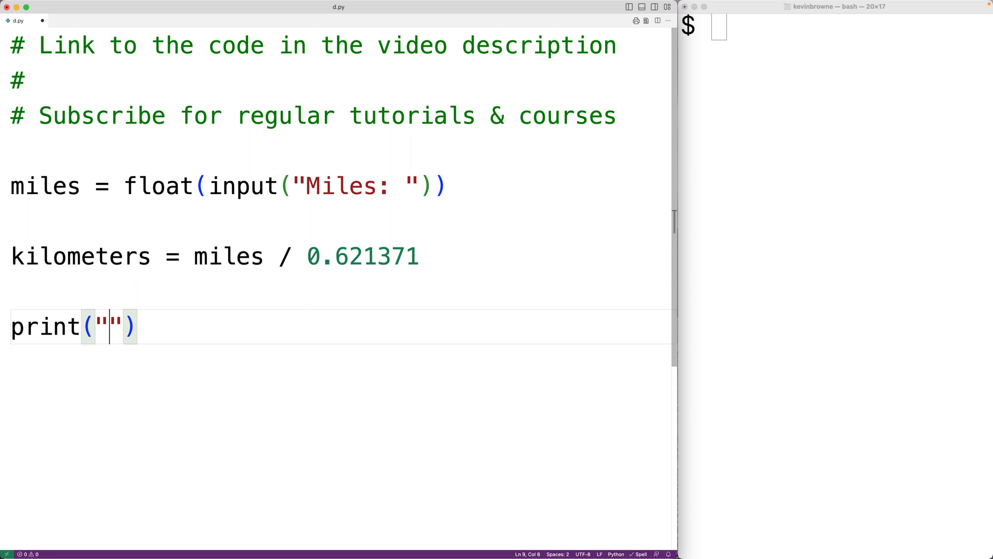
pyautogui.write('Kilometers:')
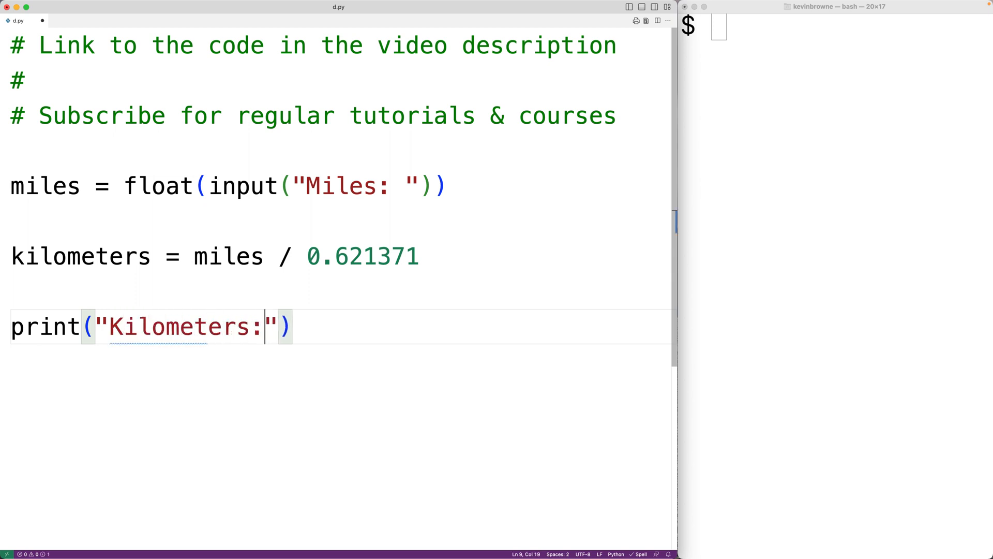
pyautogui.write(',')
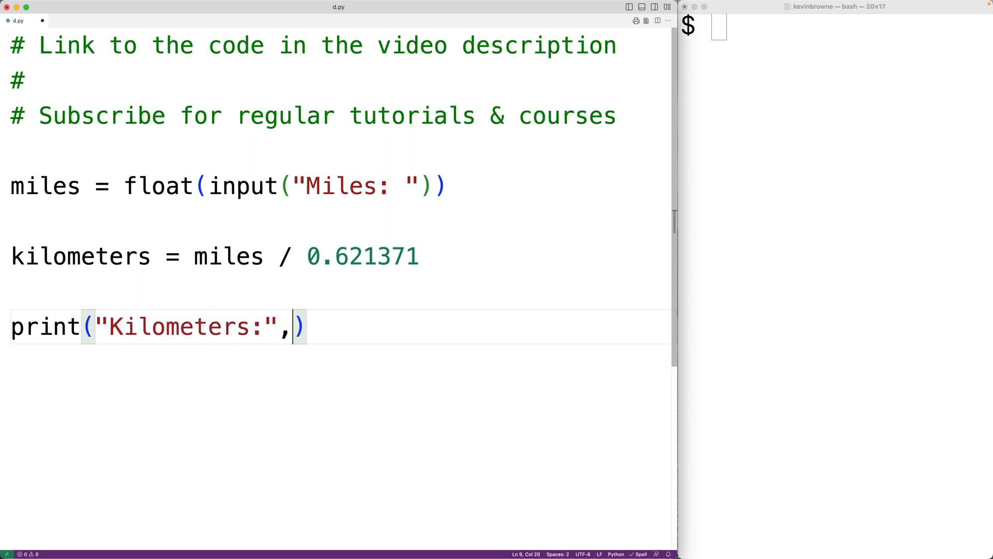
pyautogui.write('kilometers')
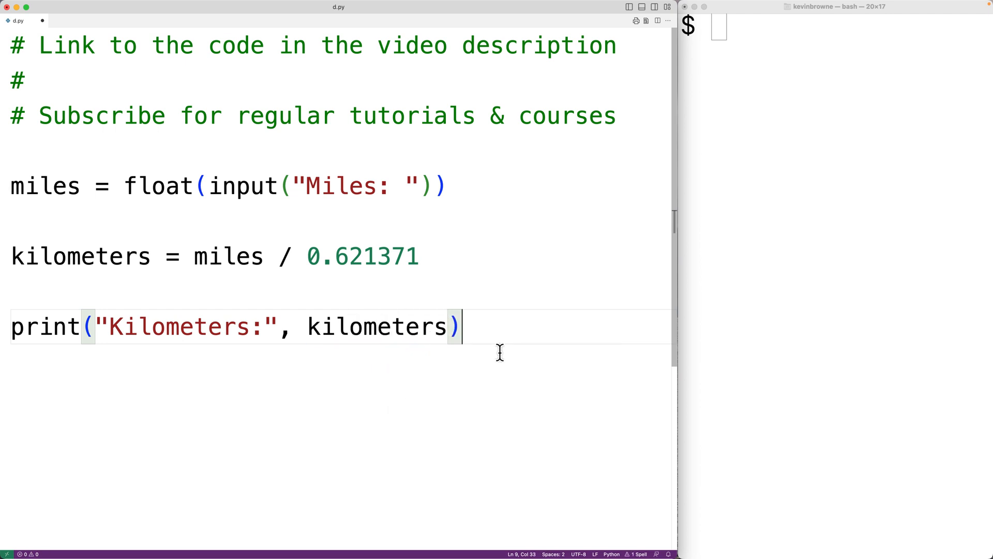
pyautogui.doubleClick(170, 326)
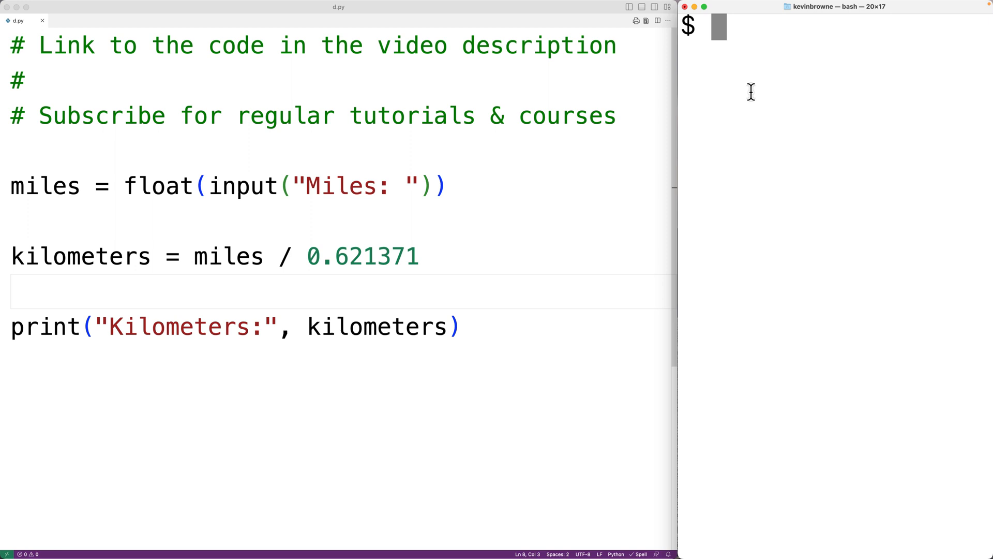
# Run python3 d.py with 2.65 miles, getting Kilometers: 4.2647629194152925.
pyautogui.write('python3 d.py')
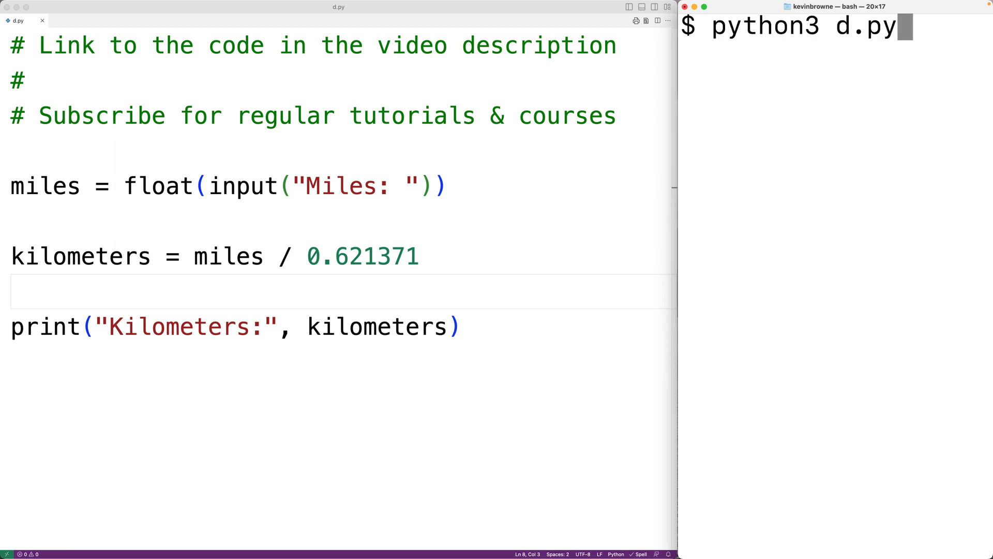
pyautogui.write('2.65')
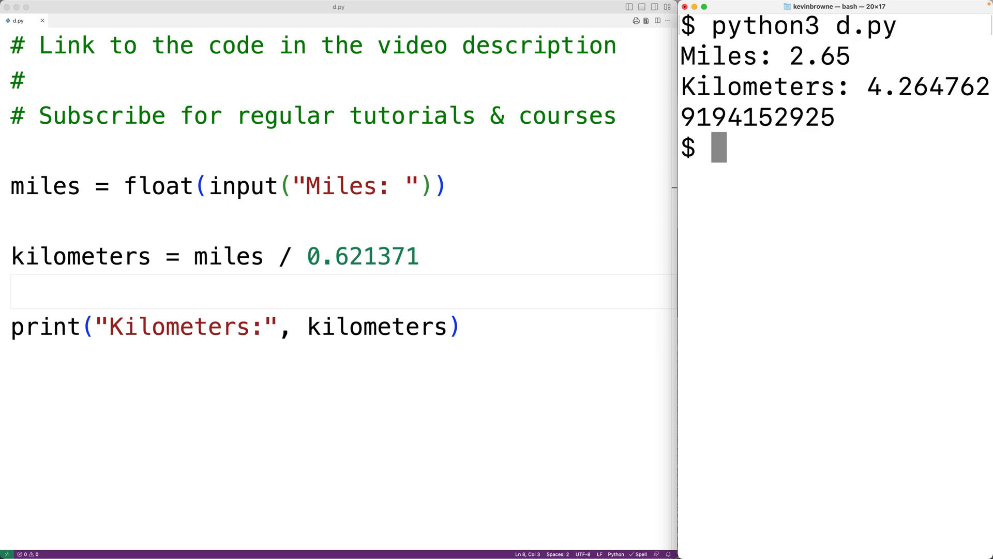
pyautogui.moveTo(856, 88)
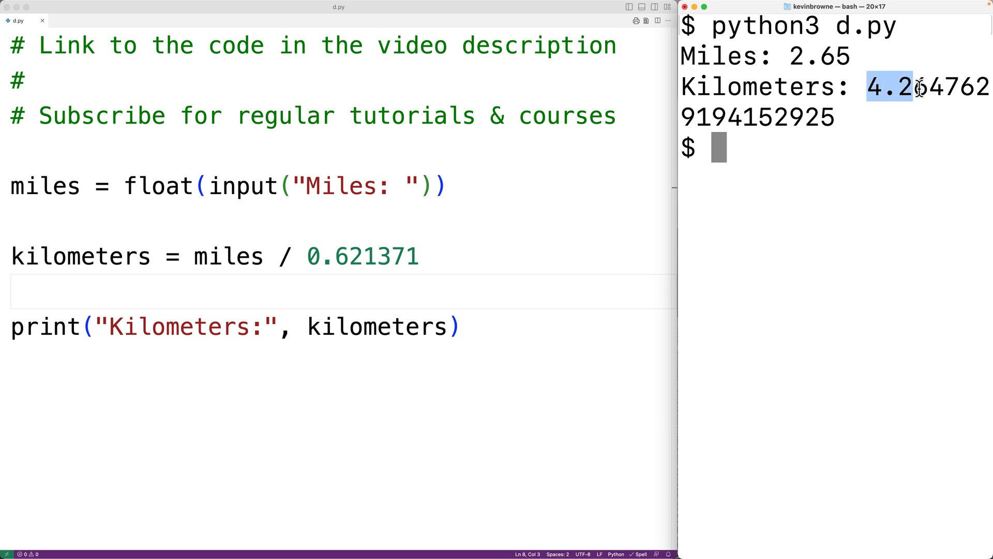
pyautogui.moveTo(721, 155)
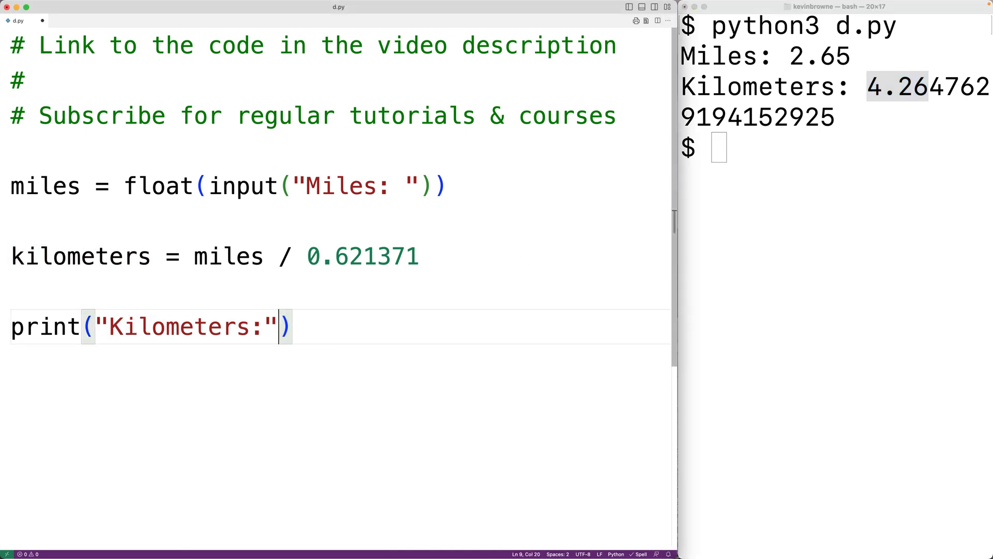
# Rewrite the print as print(f"Kilometers: {kilometers:.2f}") and save the file.
pyautogui.click(53, 326)
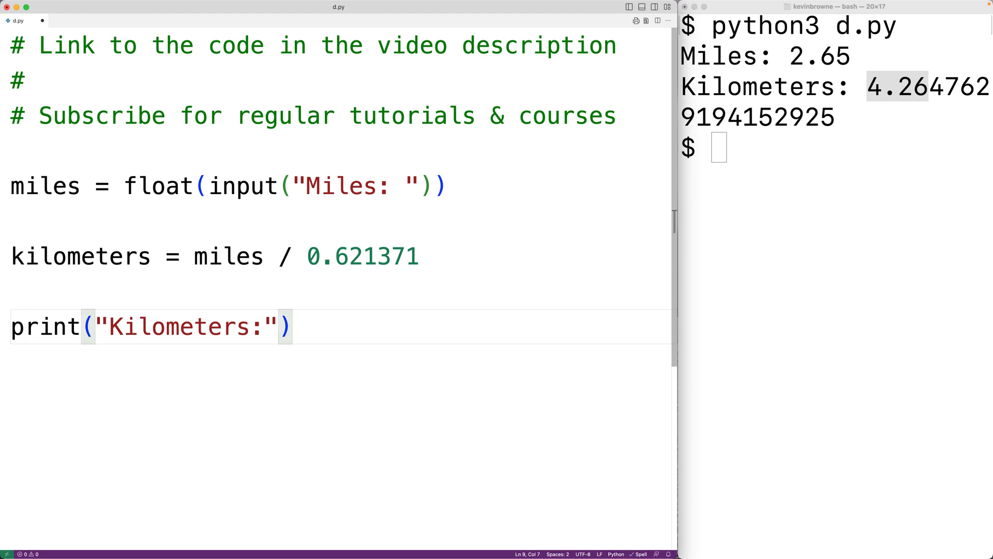
pyautogui.write('f')
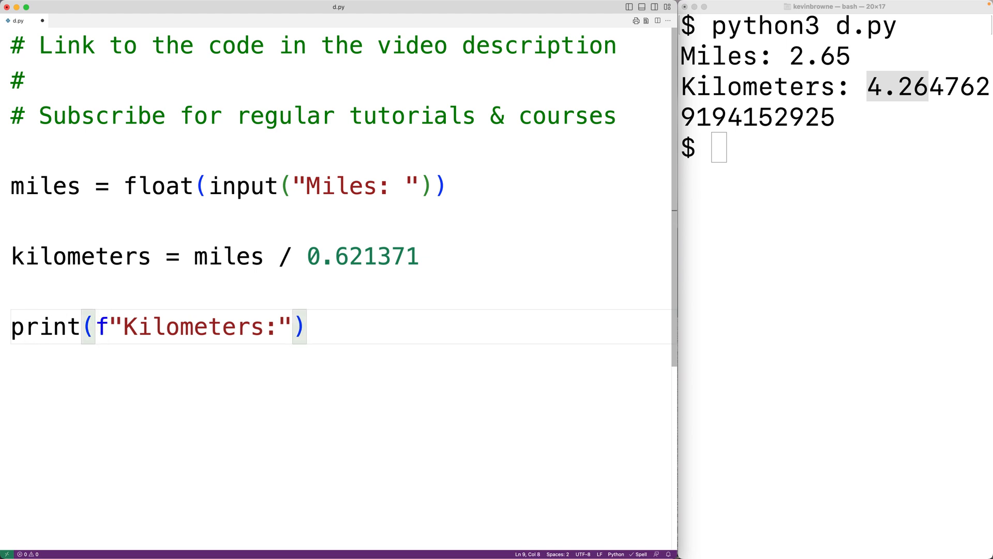
pyautogui.click(279, 325)
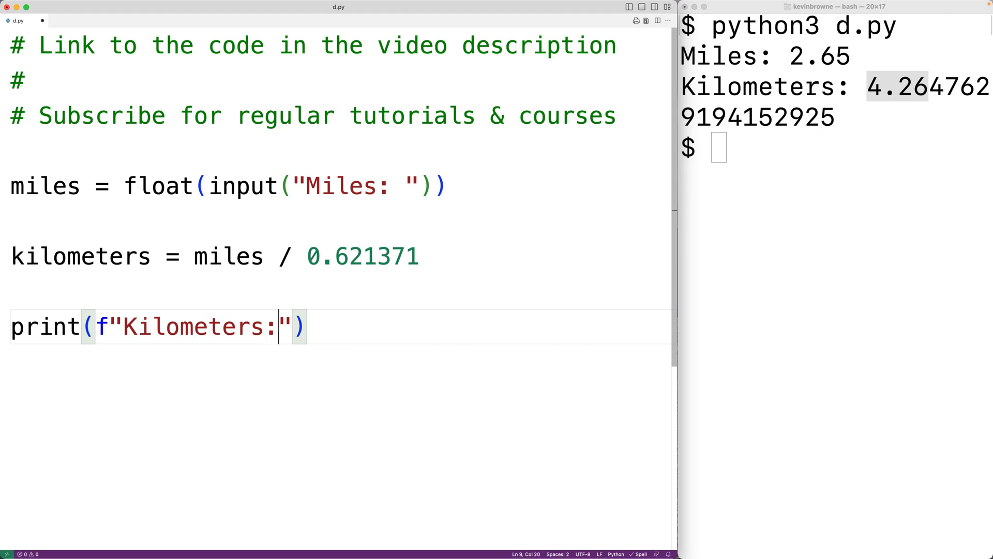
pyautogui.write('{}')
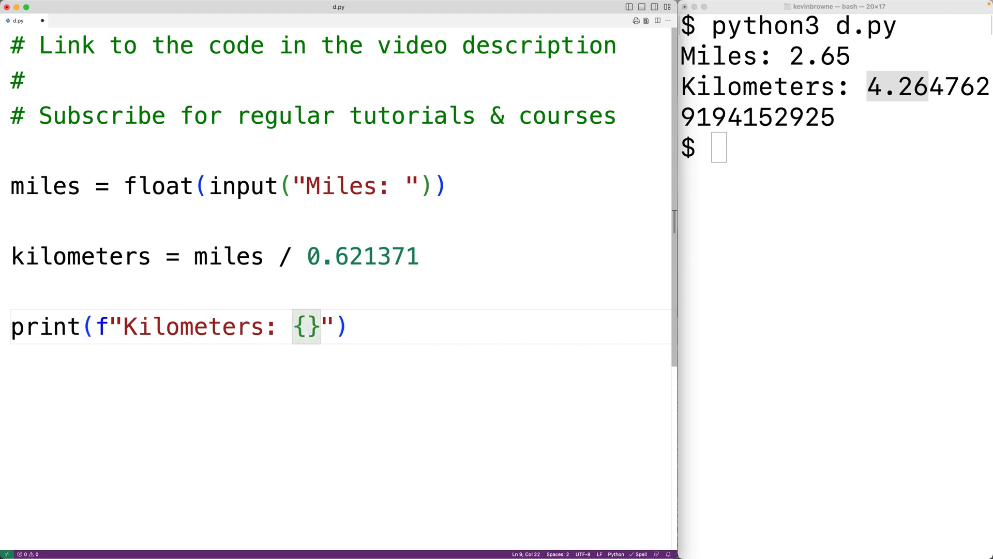
pyautogui.write('kilometers')
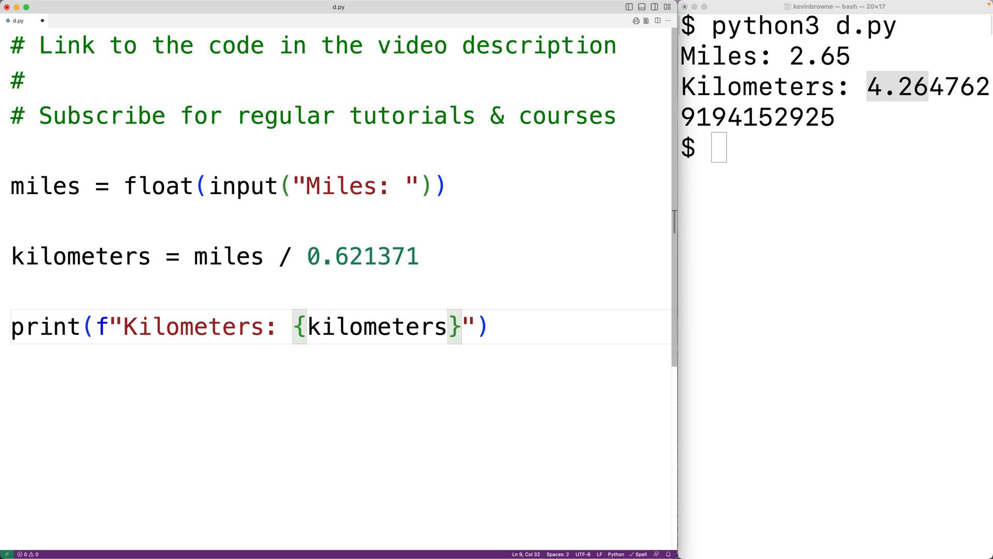
pyautogui.write(':.')
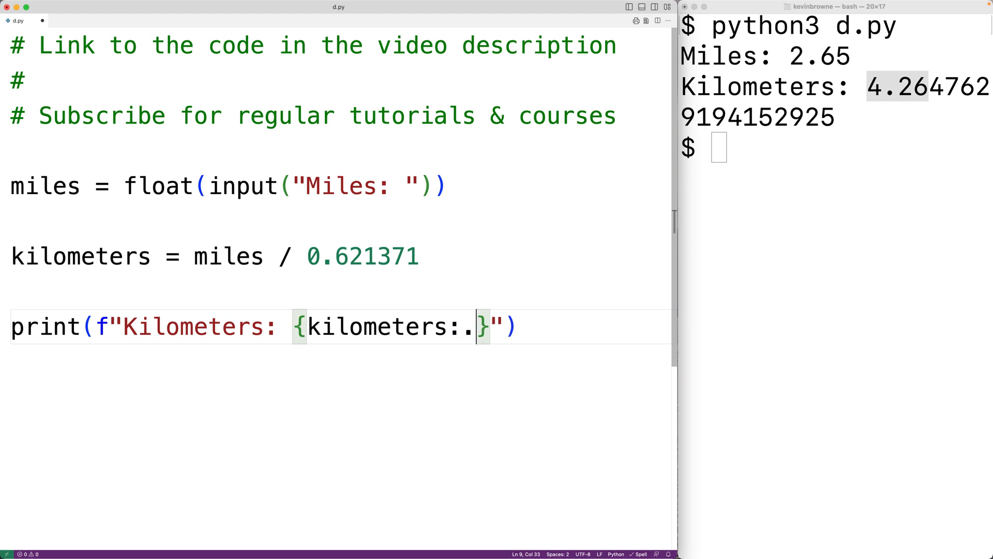
pyautogui.write('2f')
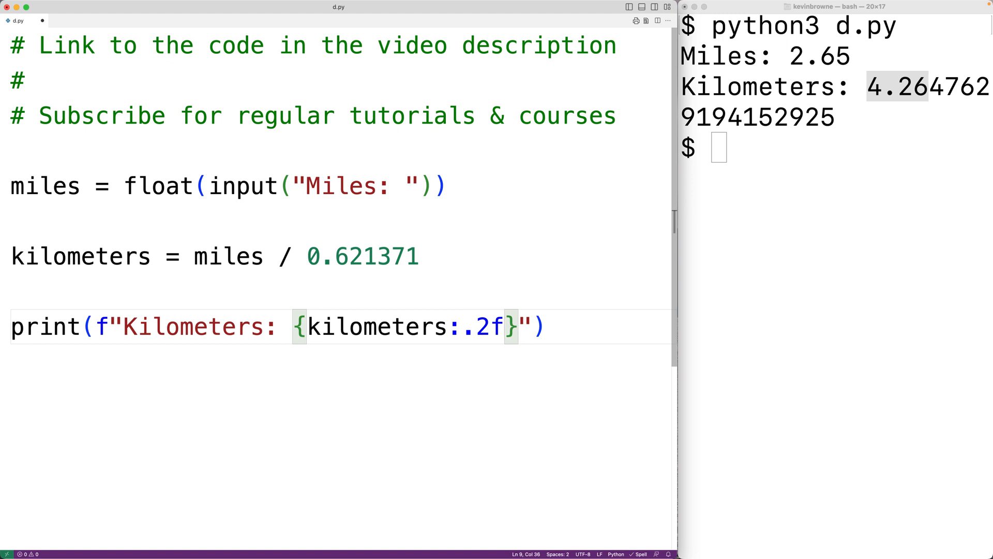
pyautogui.press('Backspace')
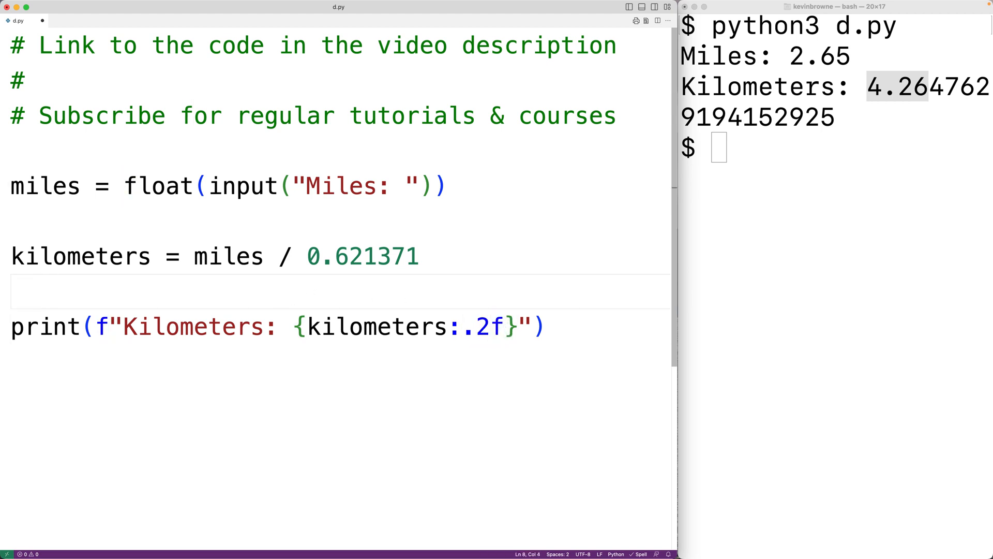
# Rerun python3 d.py with 2.65 miles and highlight the rounded result 4.26.
pyautogui.write('python3 d.py')
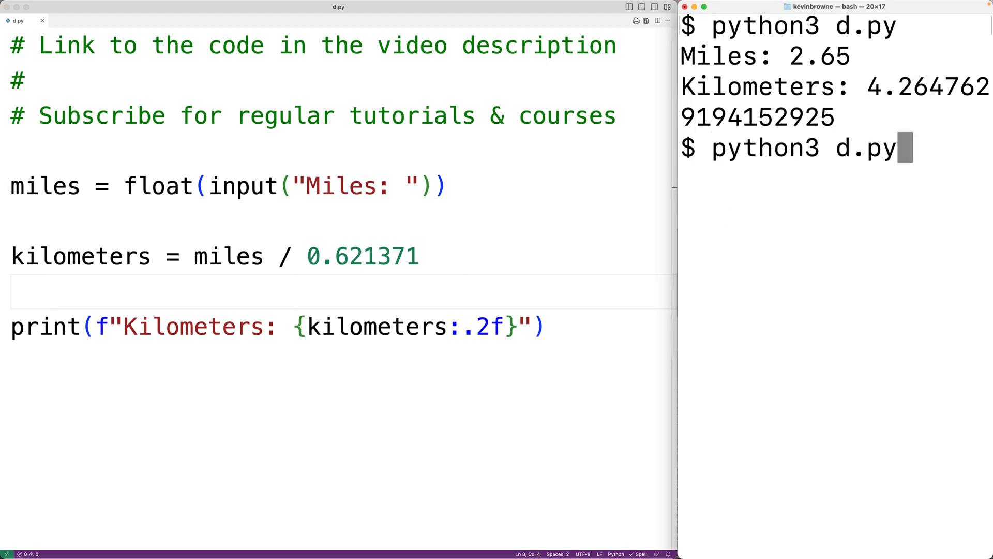
pyautogui.write('2.')
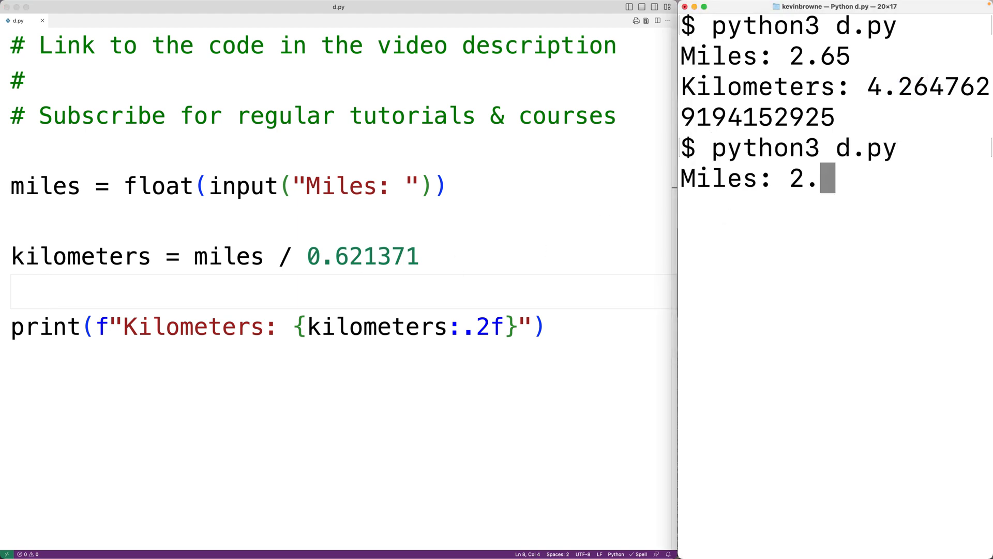
pyautogui.press('Return')
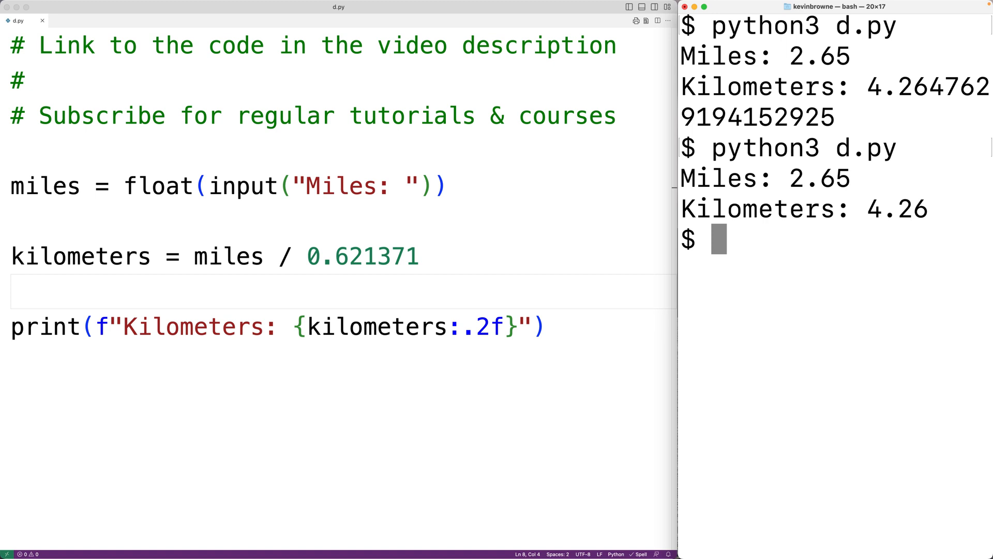
pyautogui.doubleClick(891, 209)
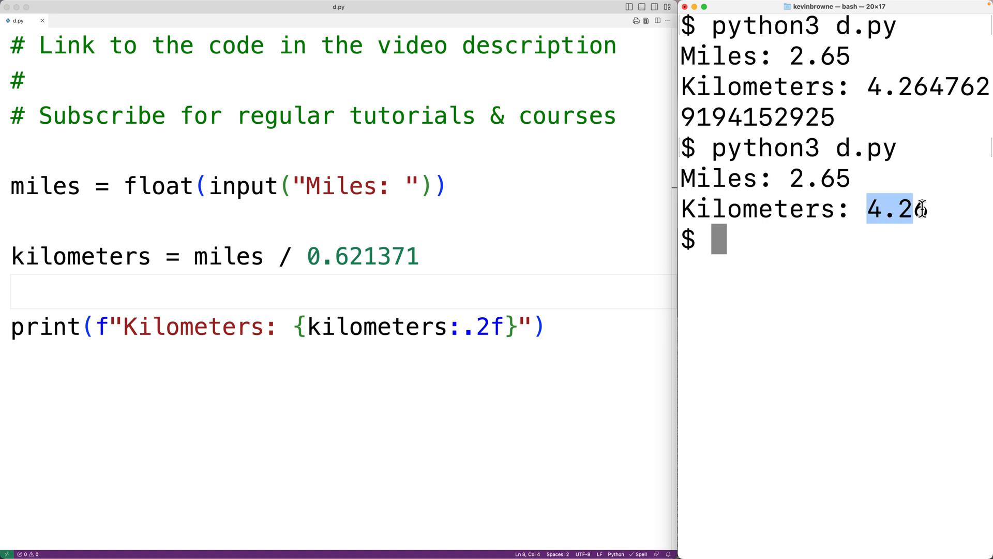